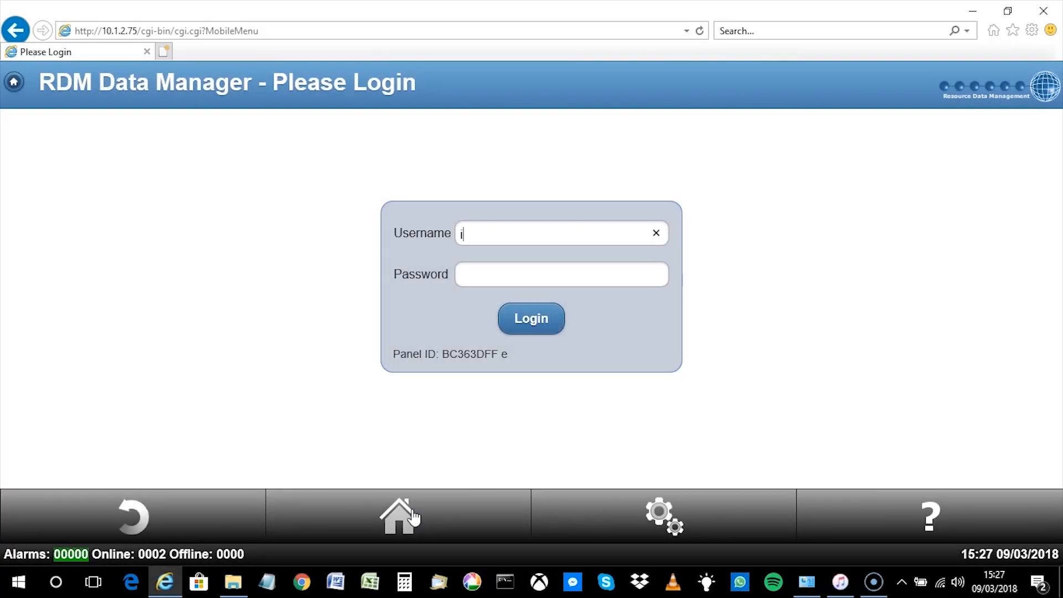
Step: Log in to Data Manager as install and scroll to the running TDB programs list
text(nstall)
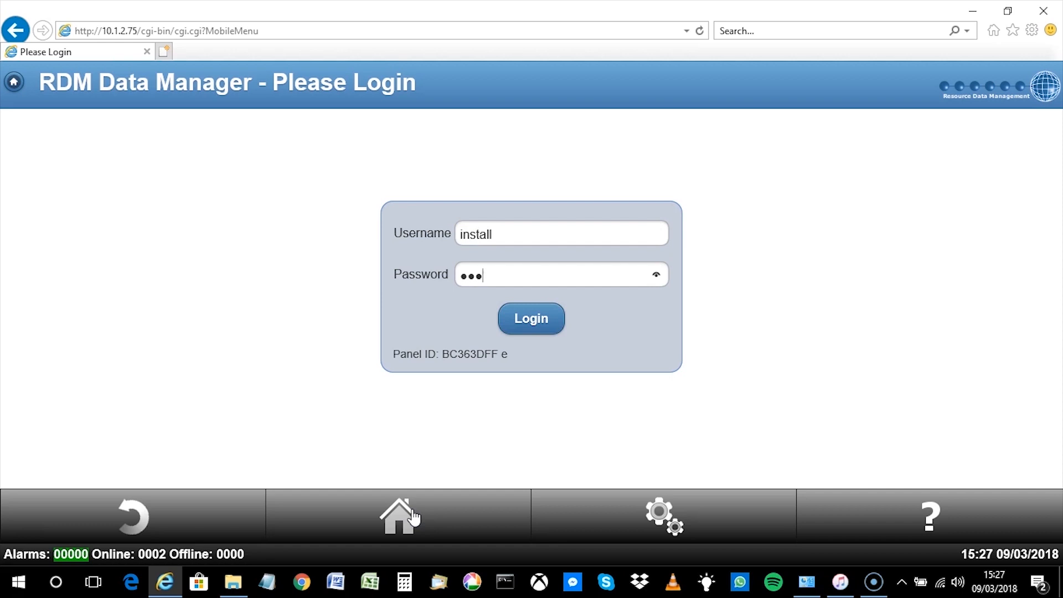
text(•)
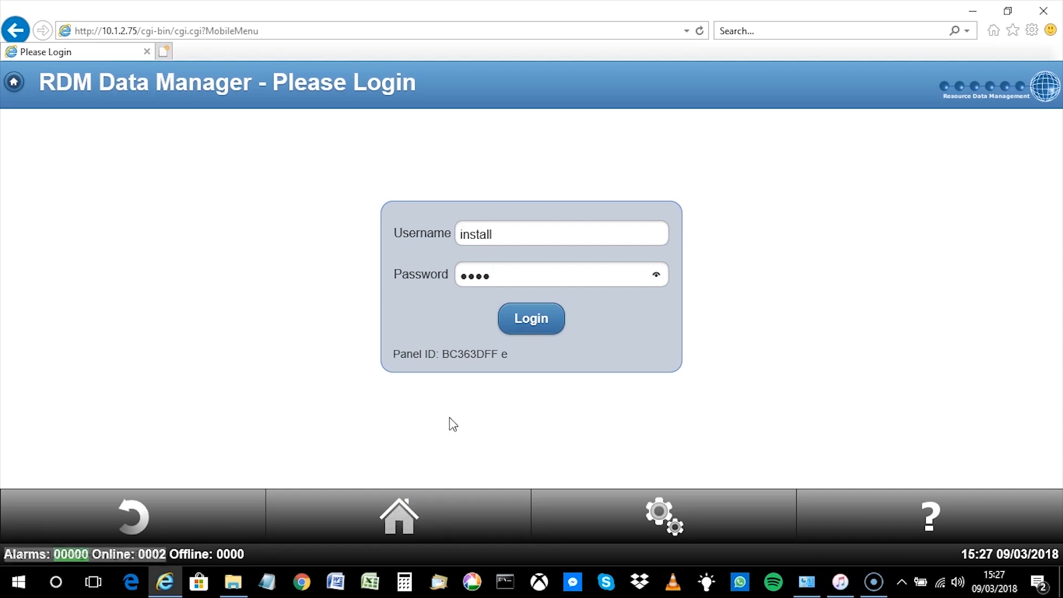
click(531, 318)
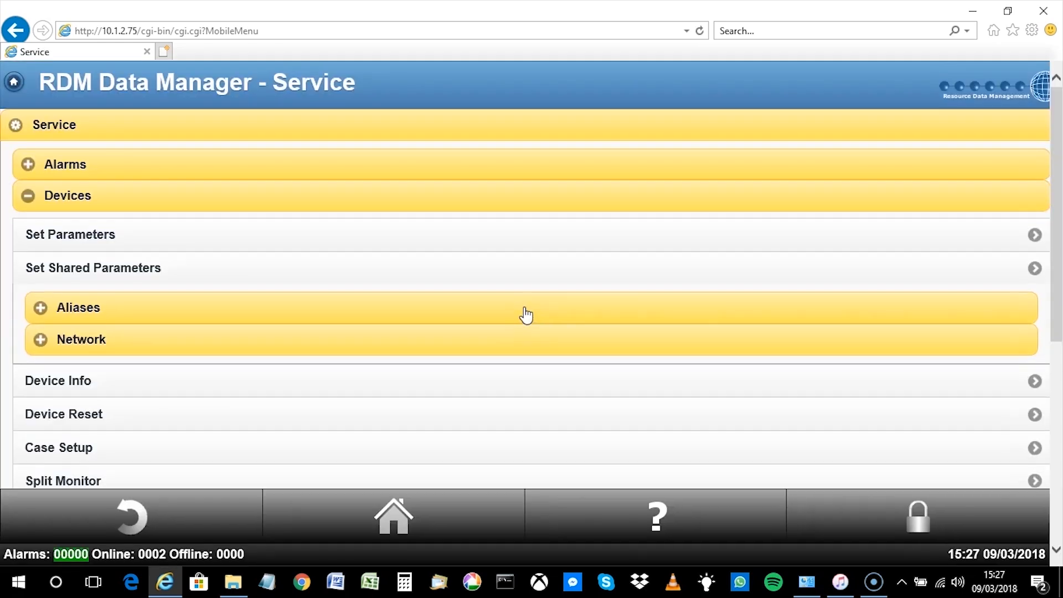
scroll(down, 3)
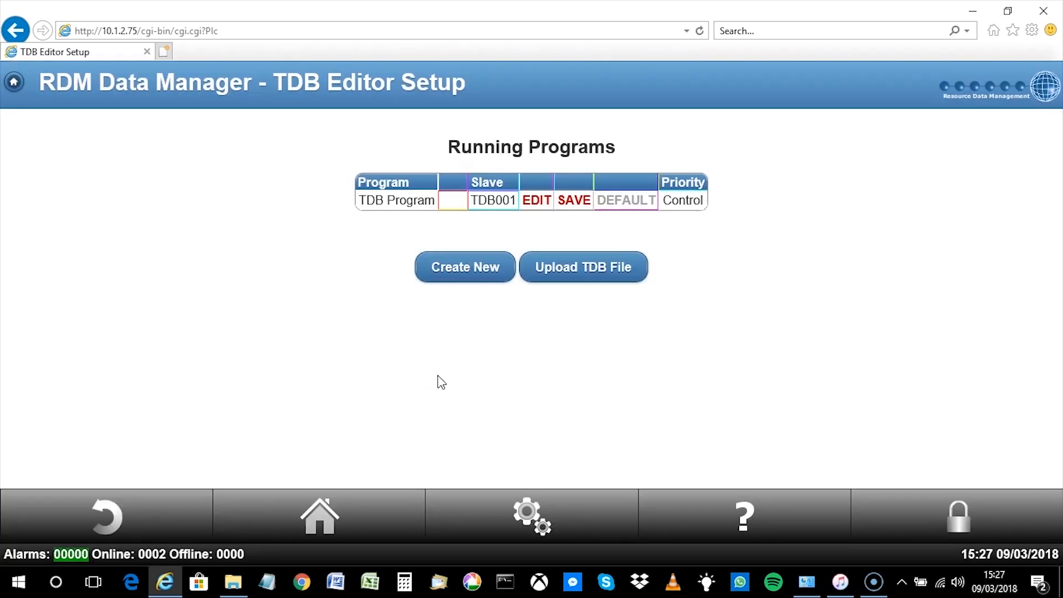
Step: Edit the running TDB Program to open its cold room logic diagram
click(535, 200)
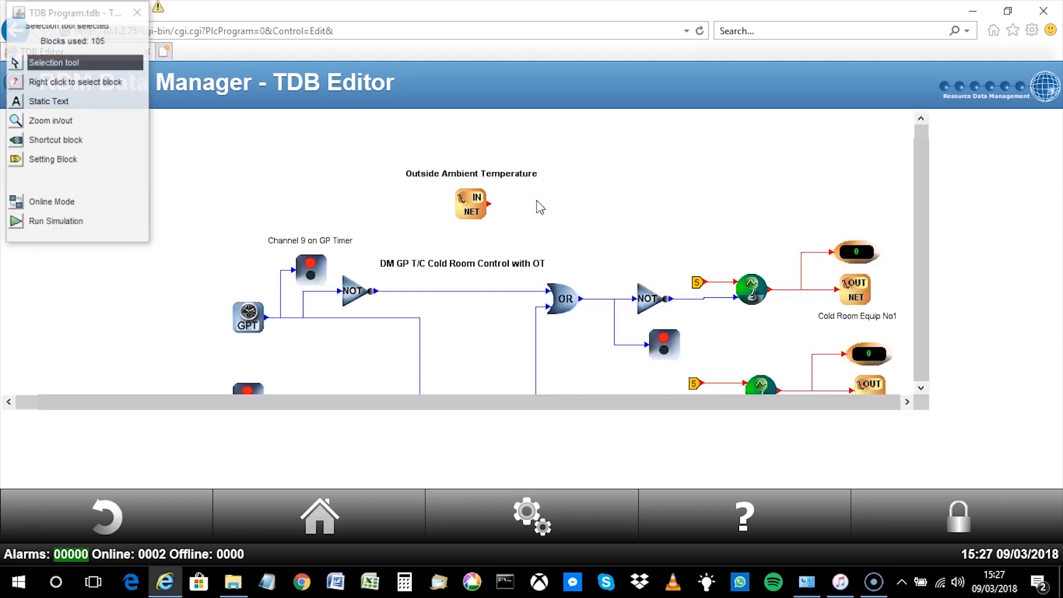
mouse_move(480, 211)
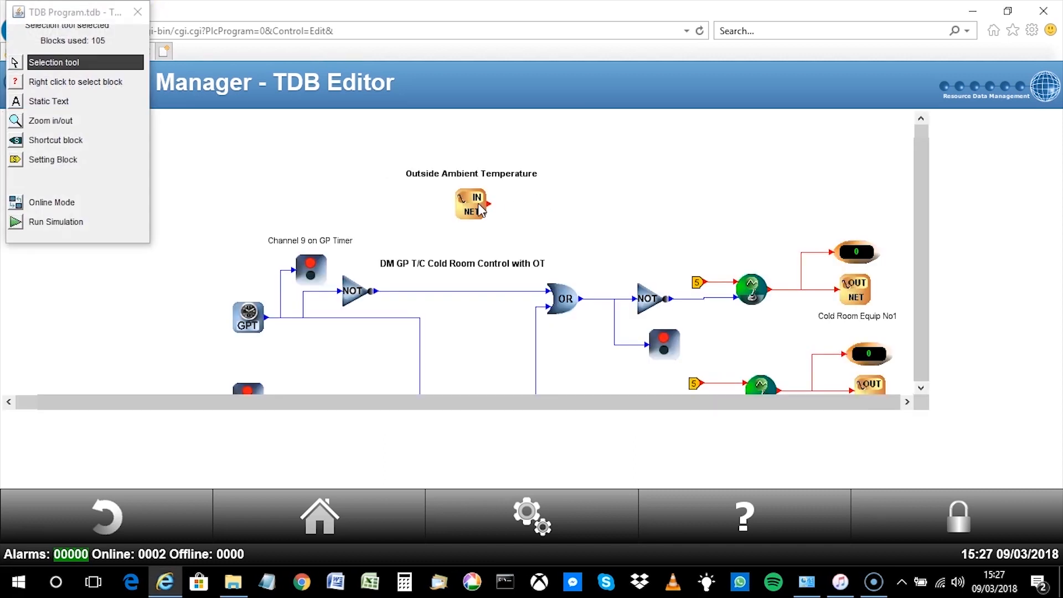
Step: Enable Broadcast in the Outside Ambient Temperature IN NET block's properties
right_click(472, 203)
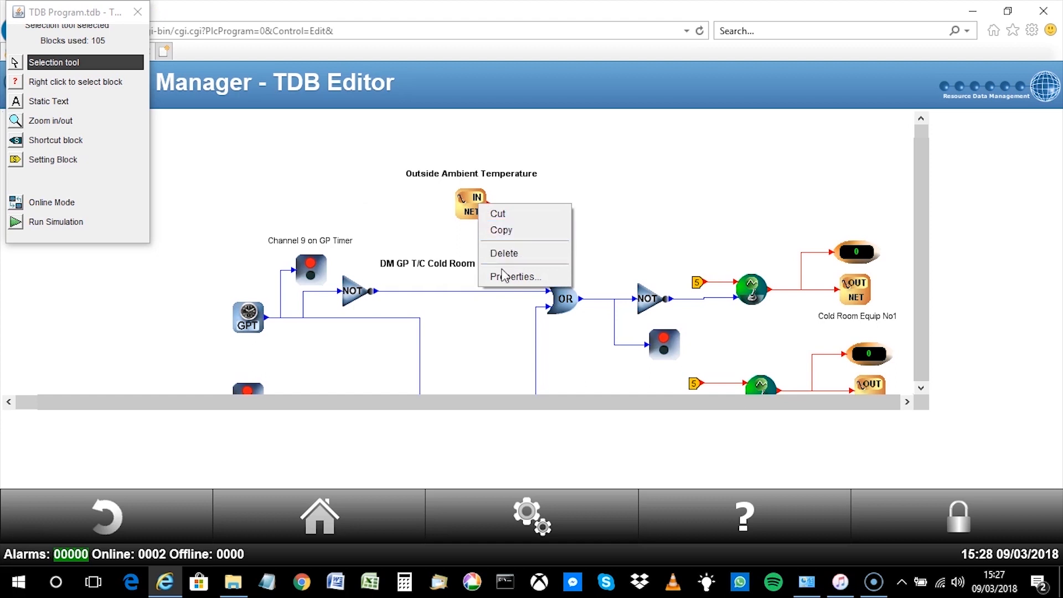
click(516, 276)
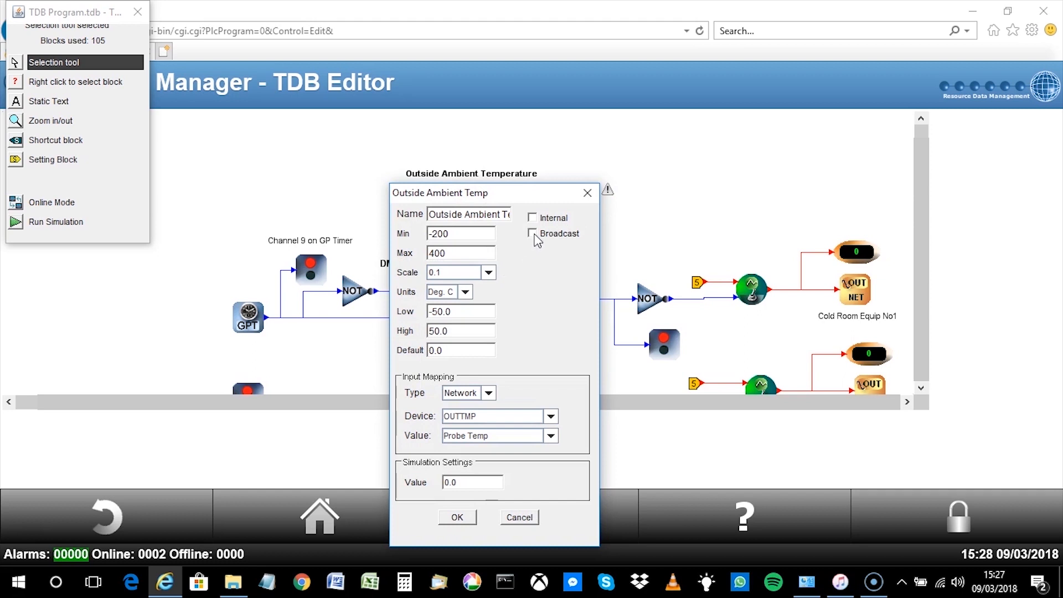
click(533, 233)
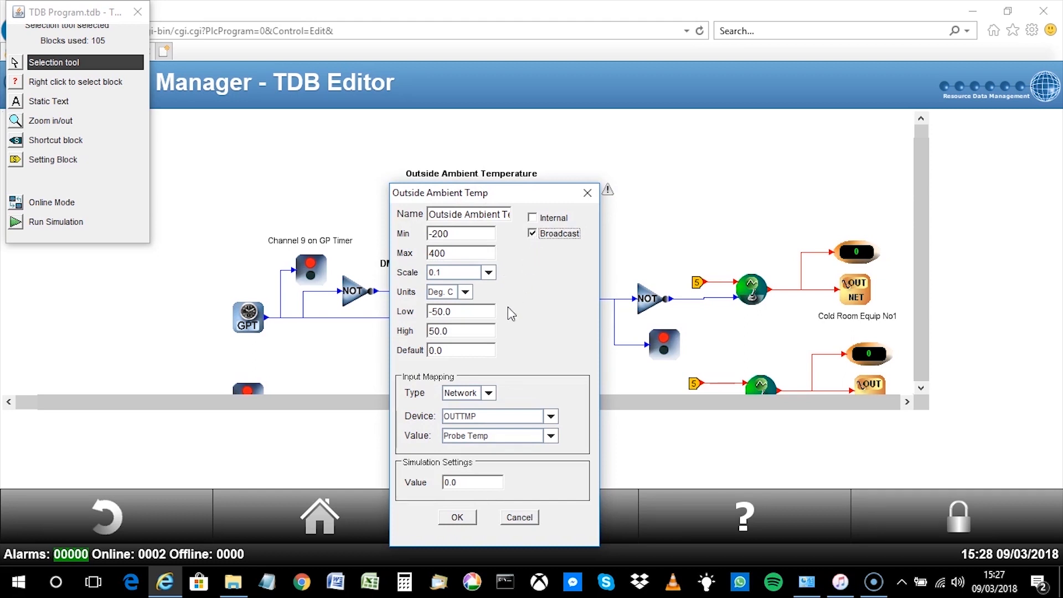
click(457, 517)
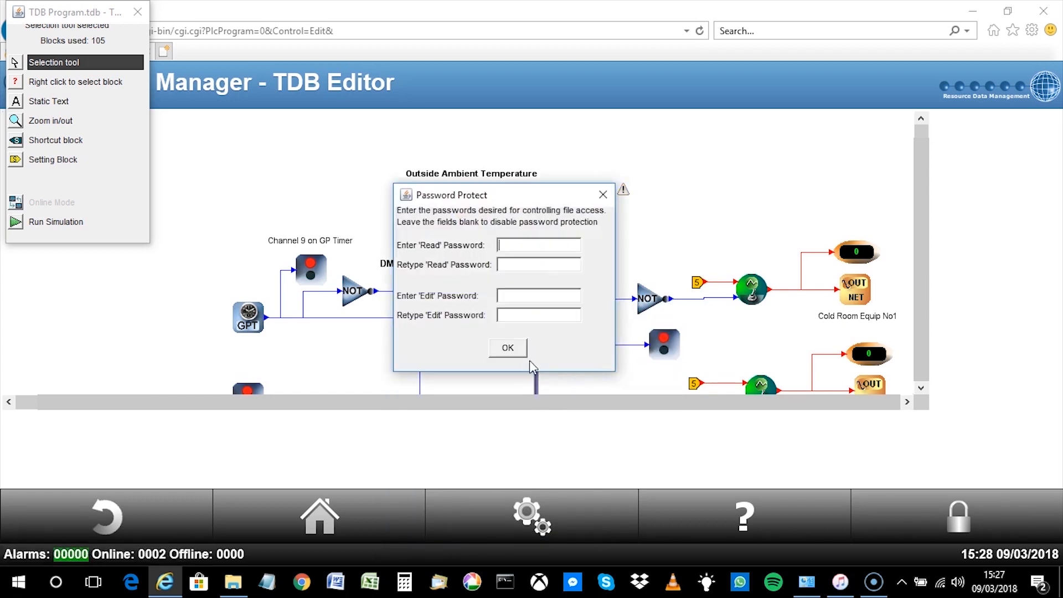
Step: Save the TDB program with blank password fields and acknowledge the File Saved message
click(508, 347)
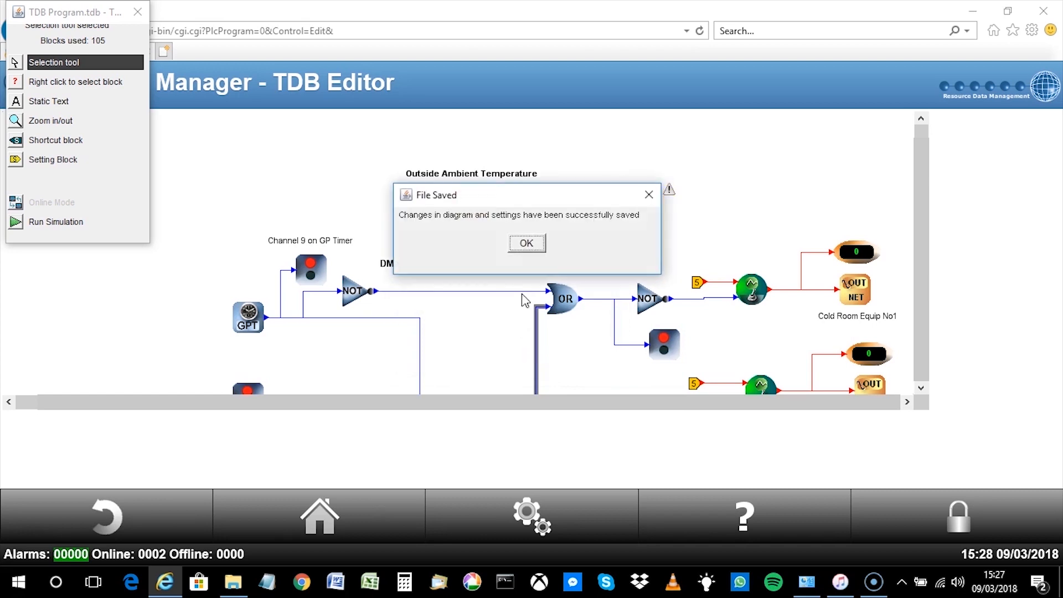
click(527, 242)
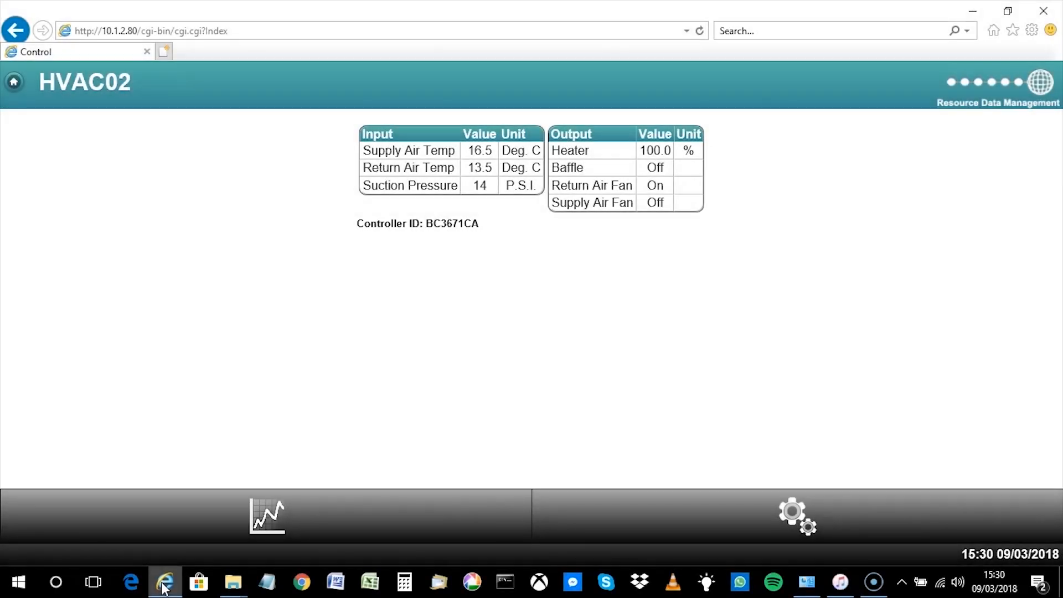
mouse_move(617, 522)
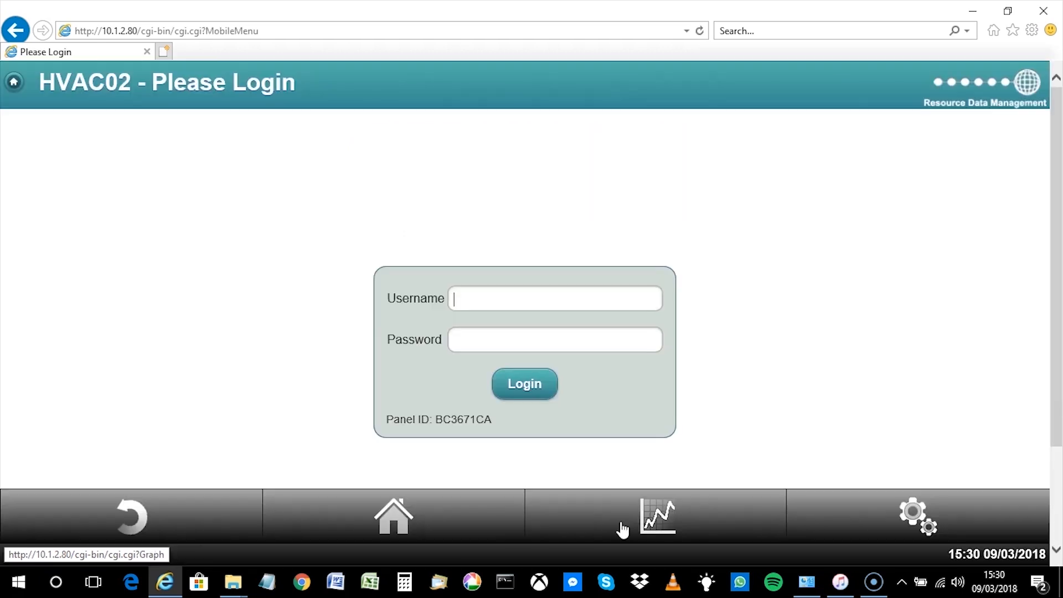
mouse_move(528, 323)
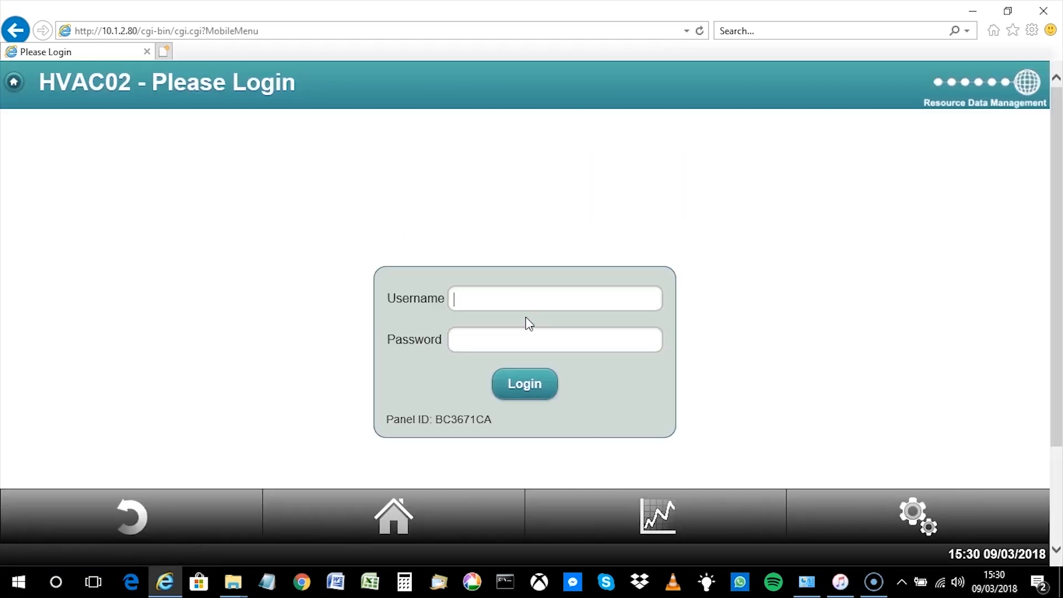
Step: Log in to the HVAC02 controller as install
text(install)
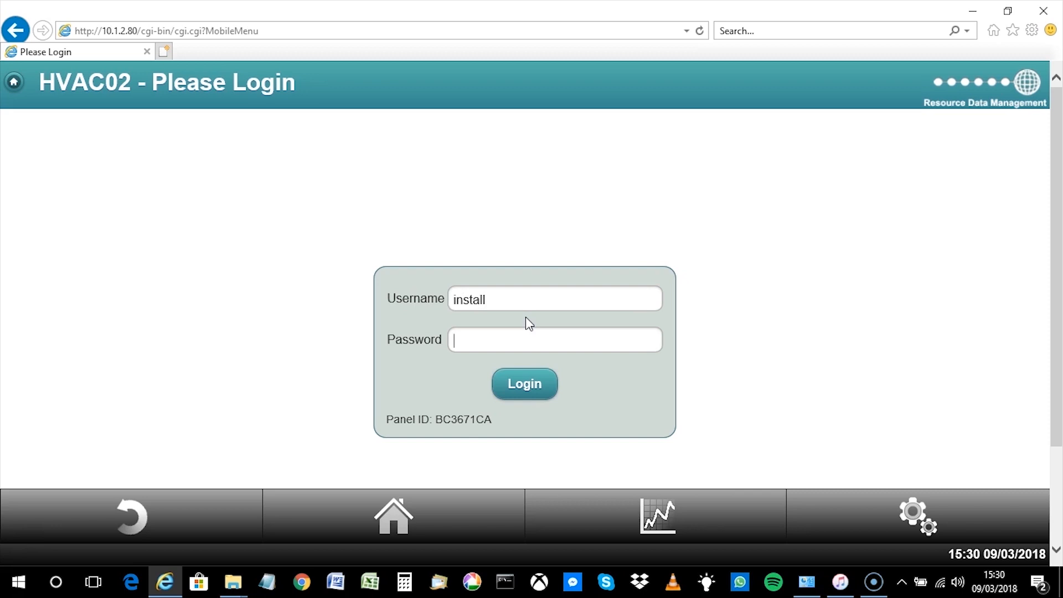
click(523, 384)
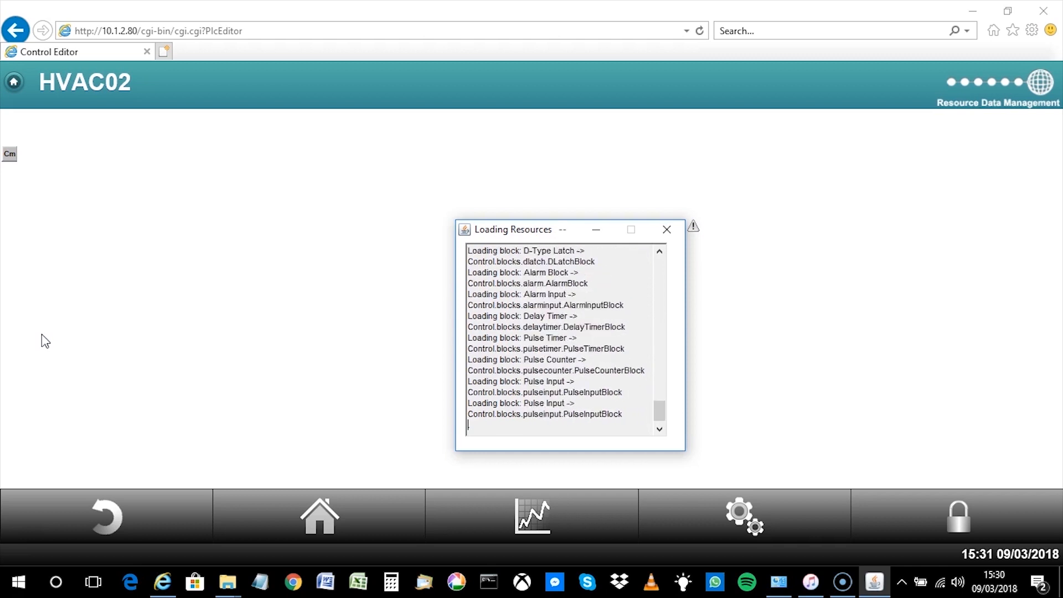
Step: Place a Network Analog In block from the I/O toolbox and open its properties
click(665, 230)
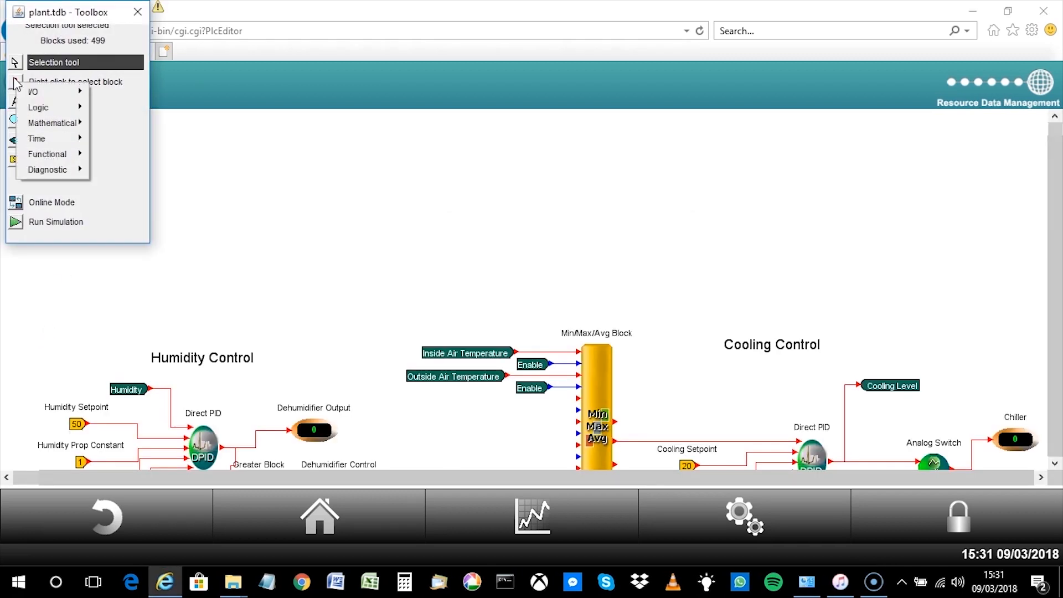
click(32, 92)
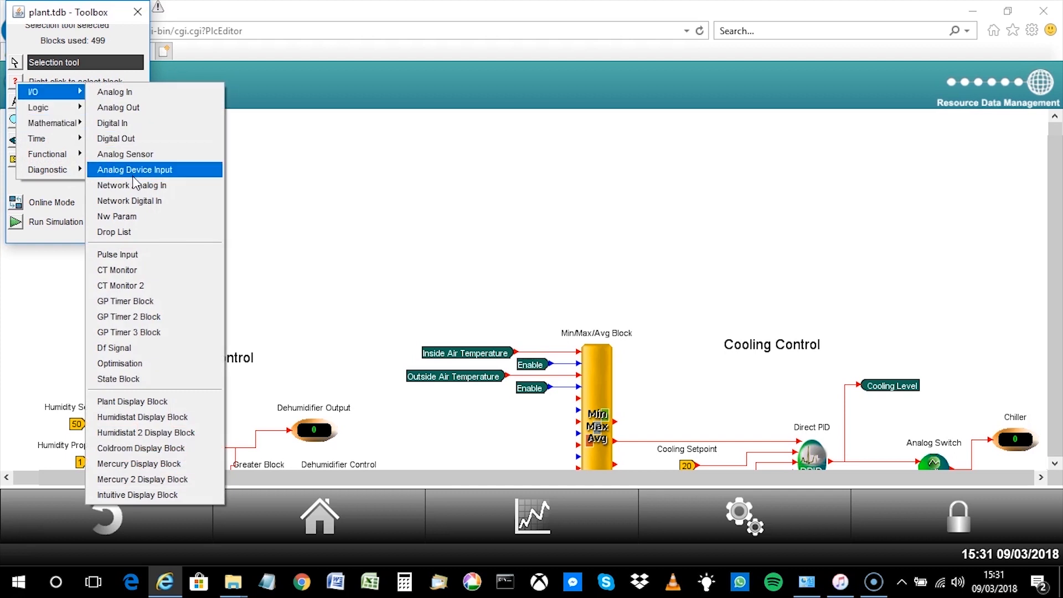
click(132, 185)
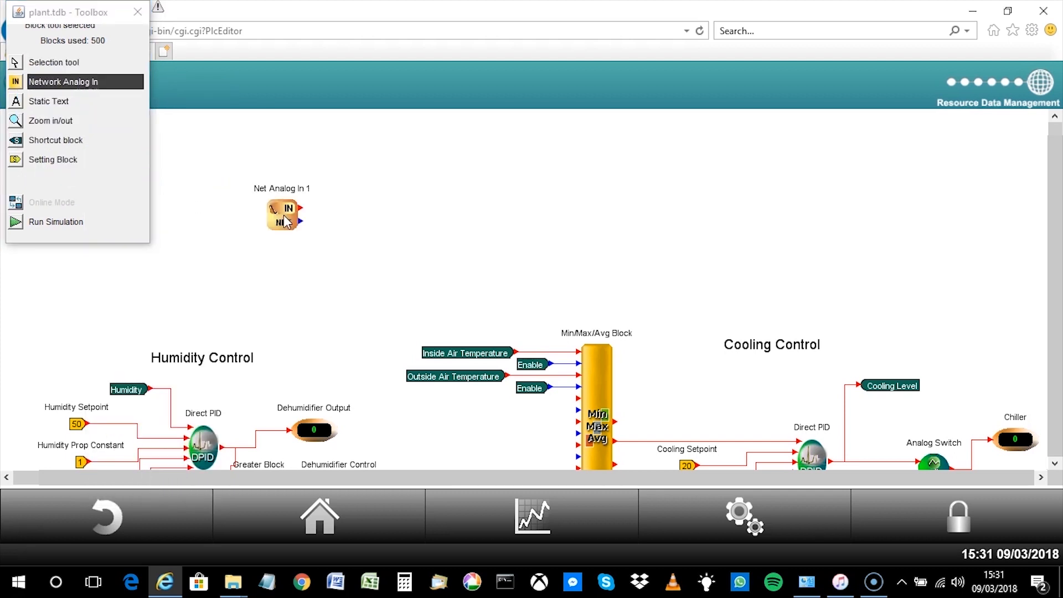
right_click(283, 214)
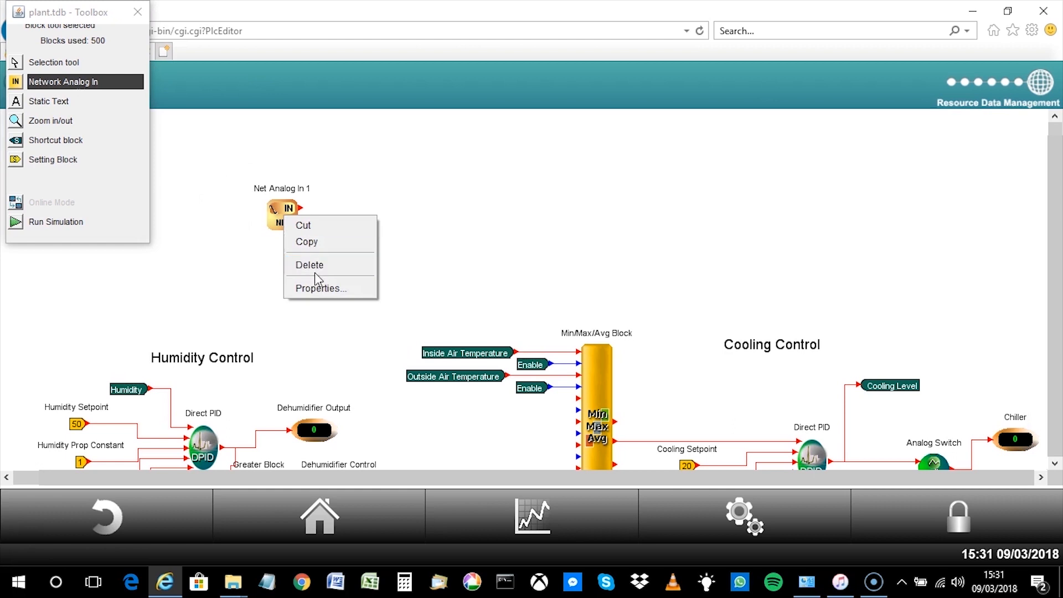
click(320, 288)
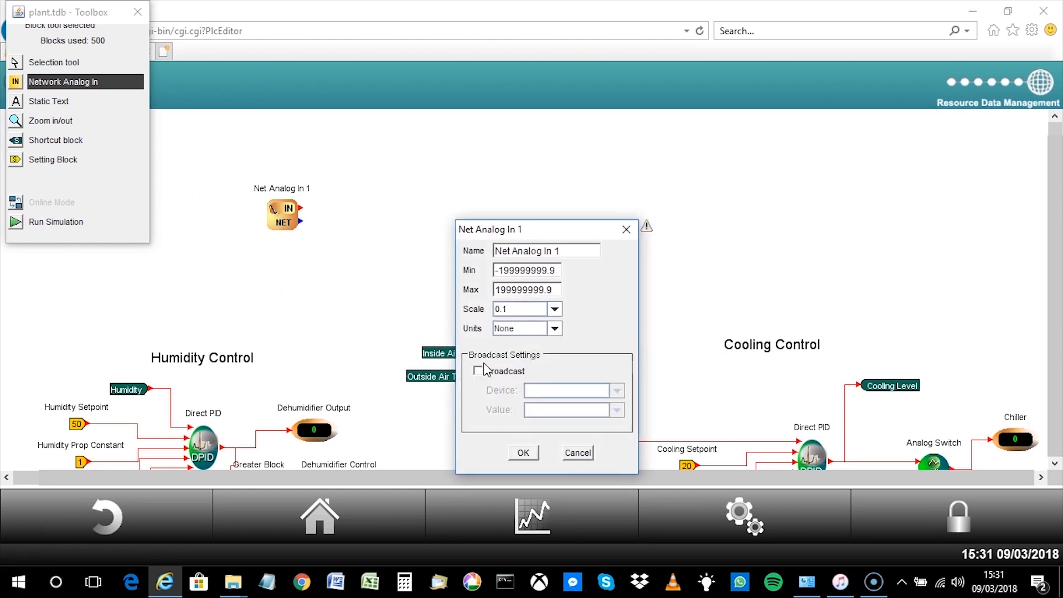
Step: Receive TDB001's broadcast Outside Ambient Temp and rename the block Outside Amb Temp
click(478, 371)
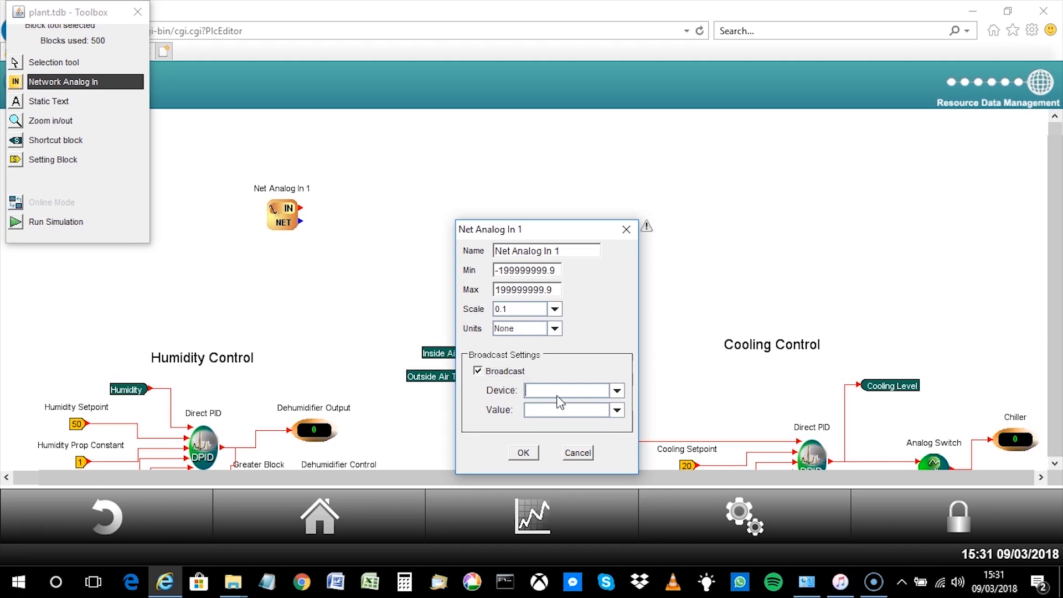
click(614, 390)
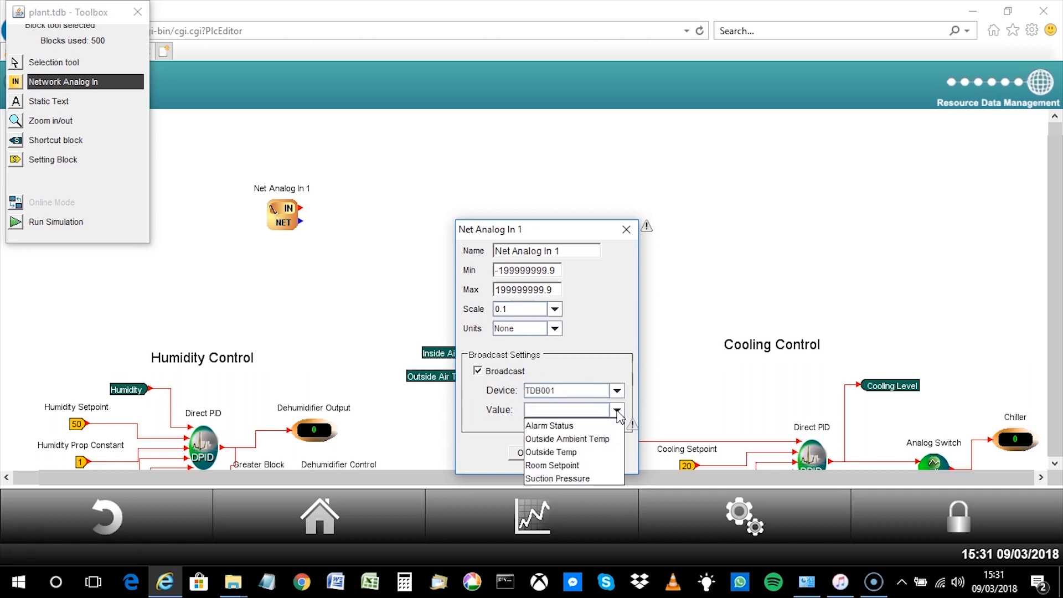
click(568, 439)
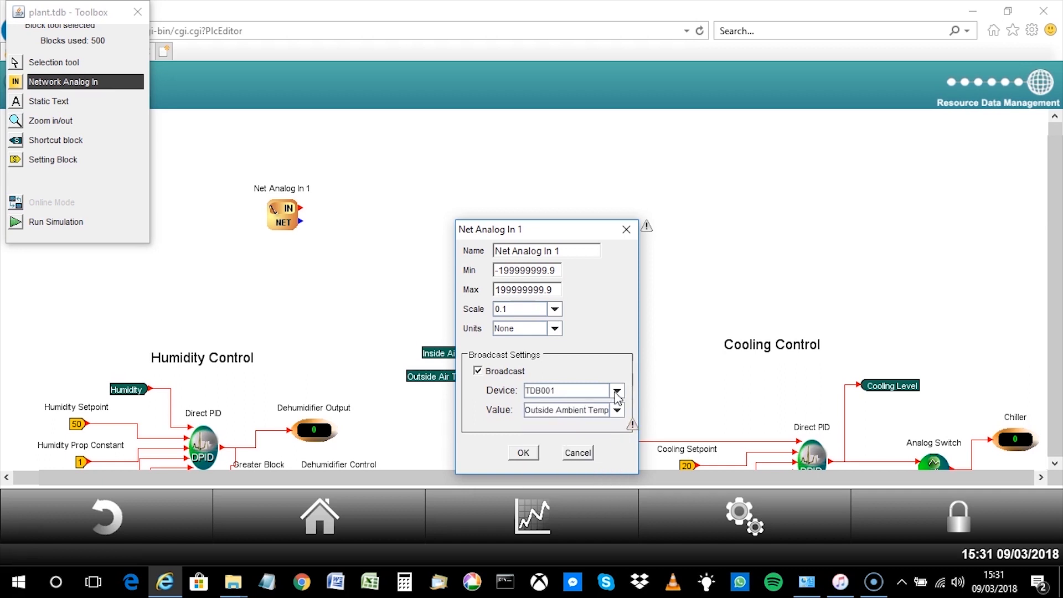
triple_click(546, 251)
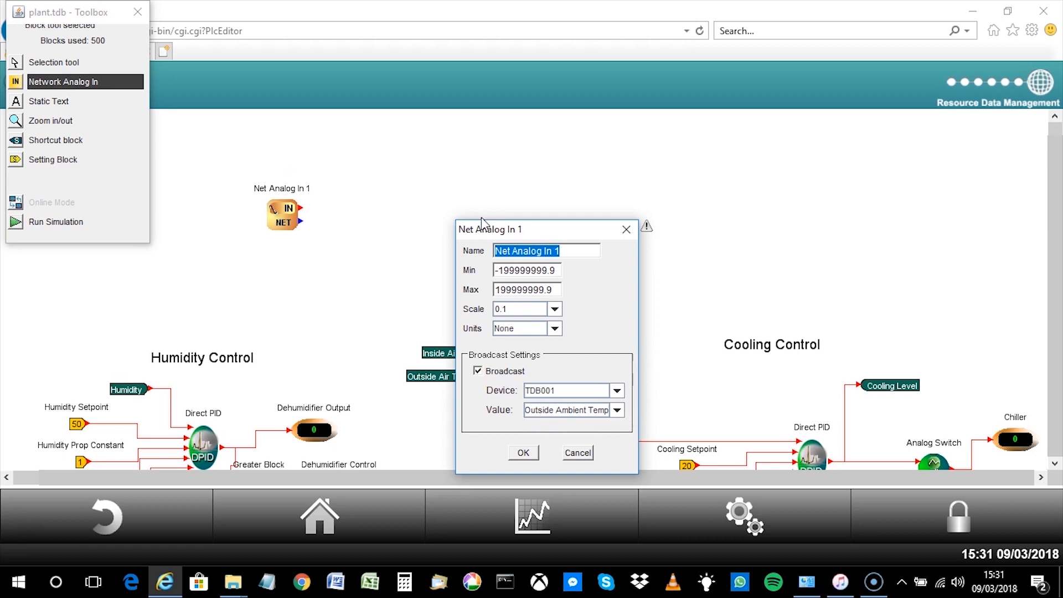
text(Outside Amb Temp)
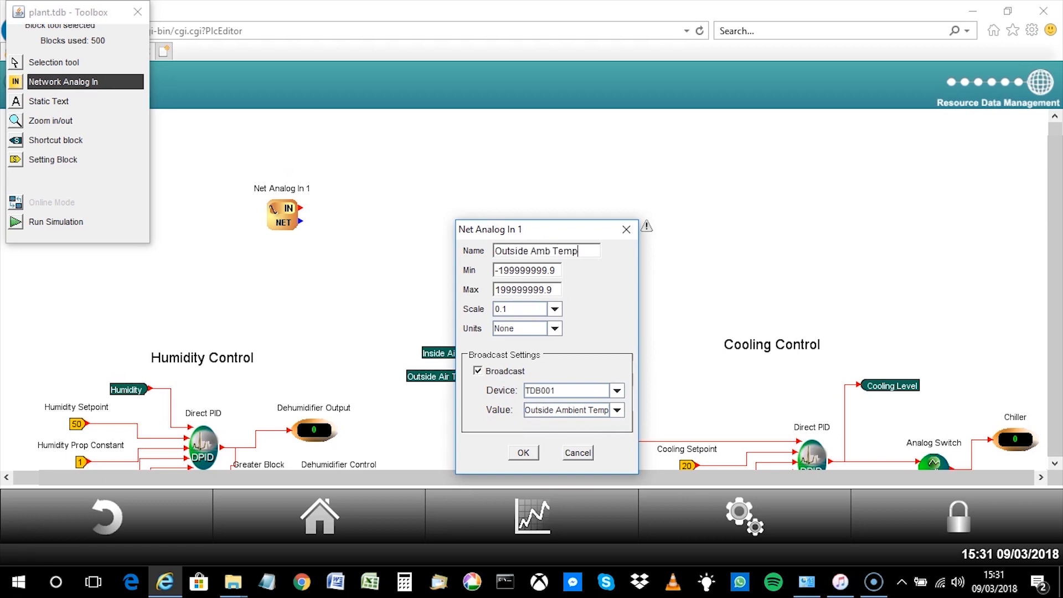
click(522, 452)
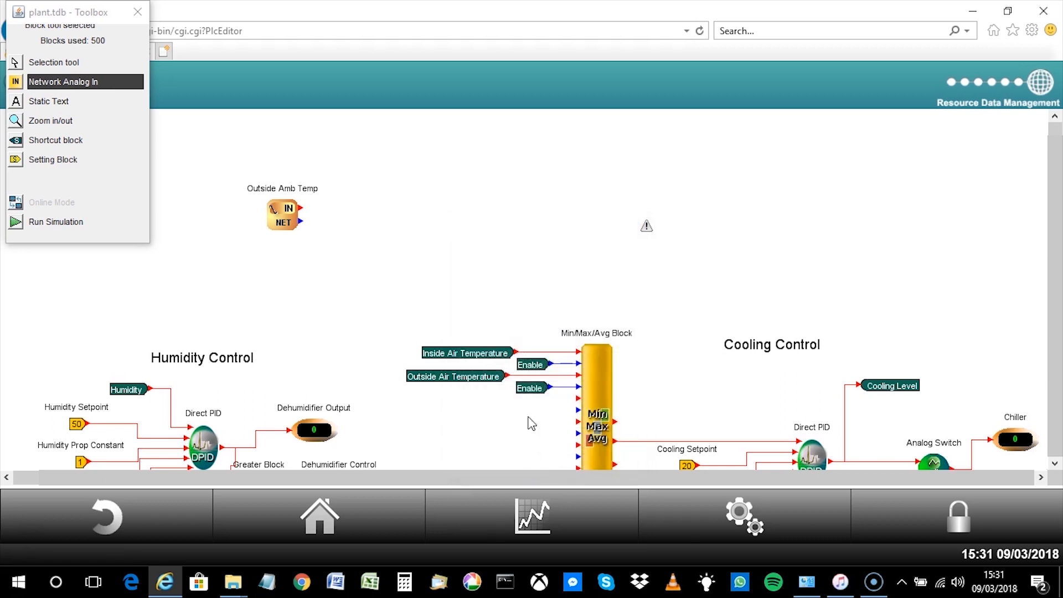
Step: Save the HVAC02 plant program changes with no password protection
right_click(532, 423)
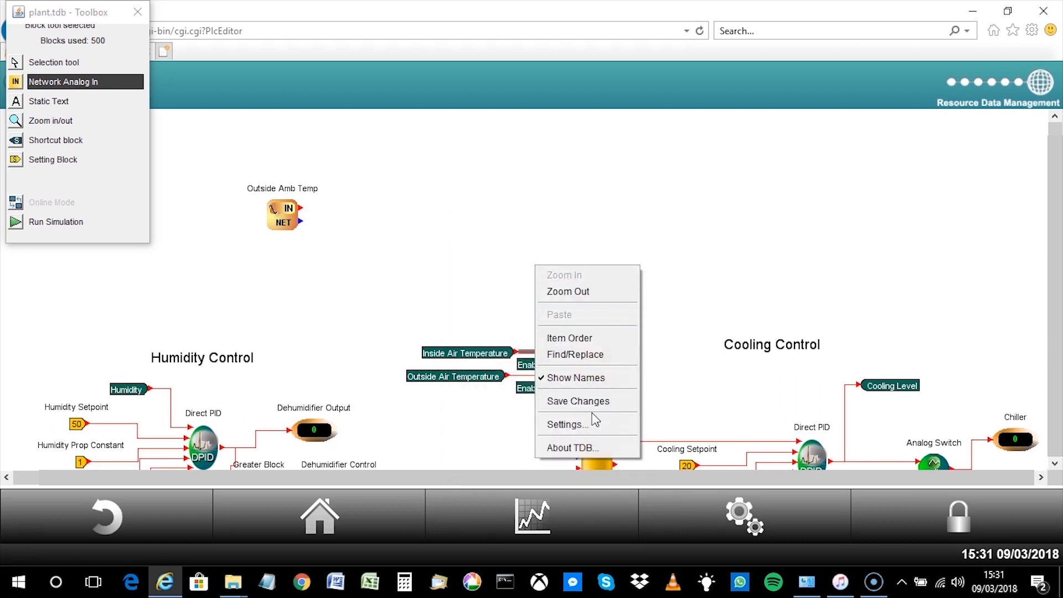
click(566, 423)
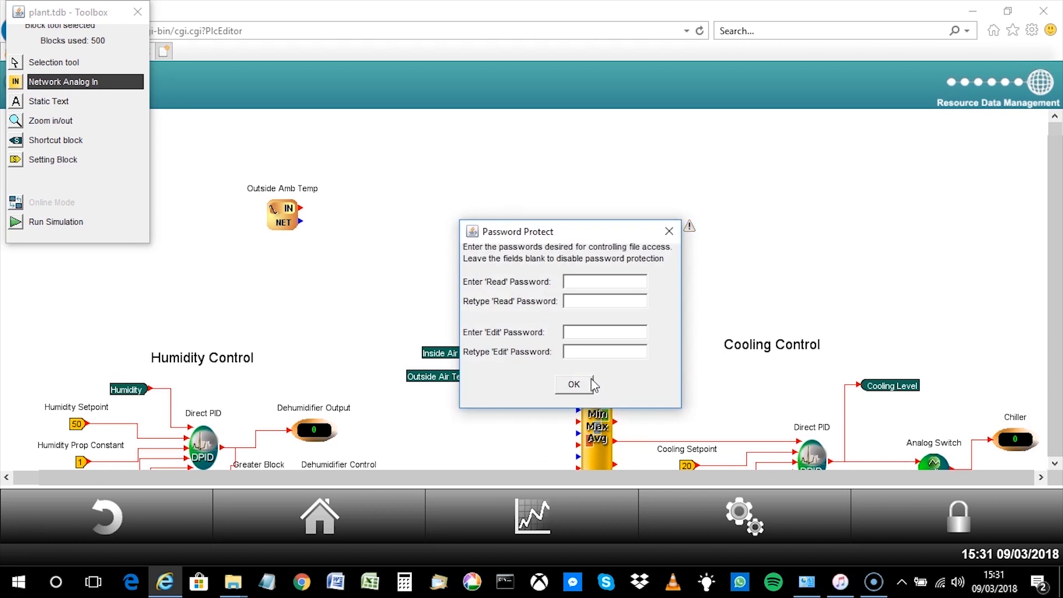
click(573, 384)
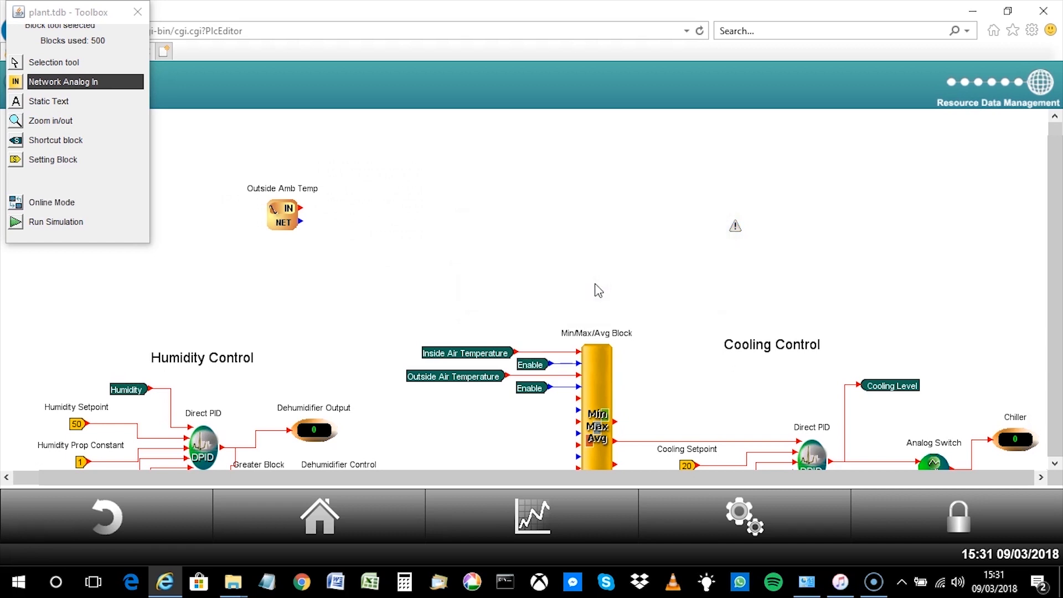
Step: Go Home and confirm leaving the control editor page
click(319, 516)
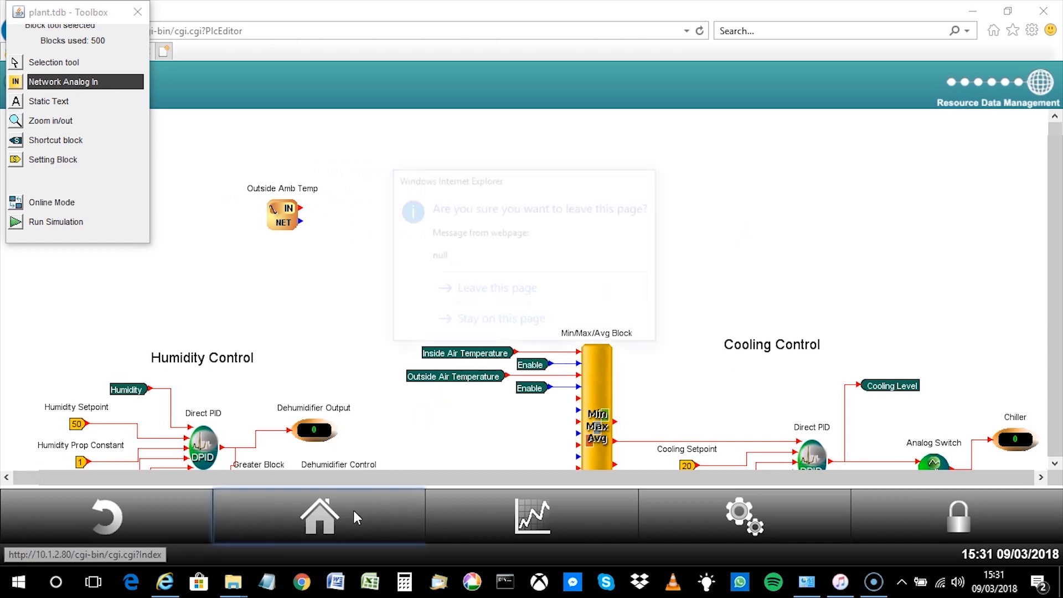
click(497, 287)
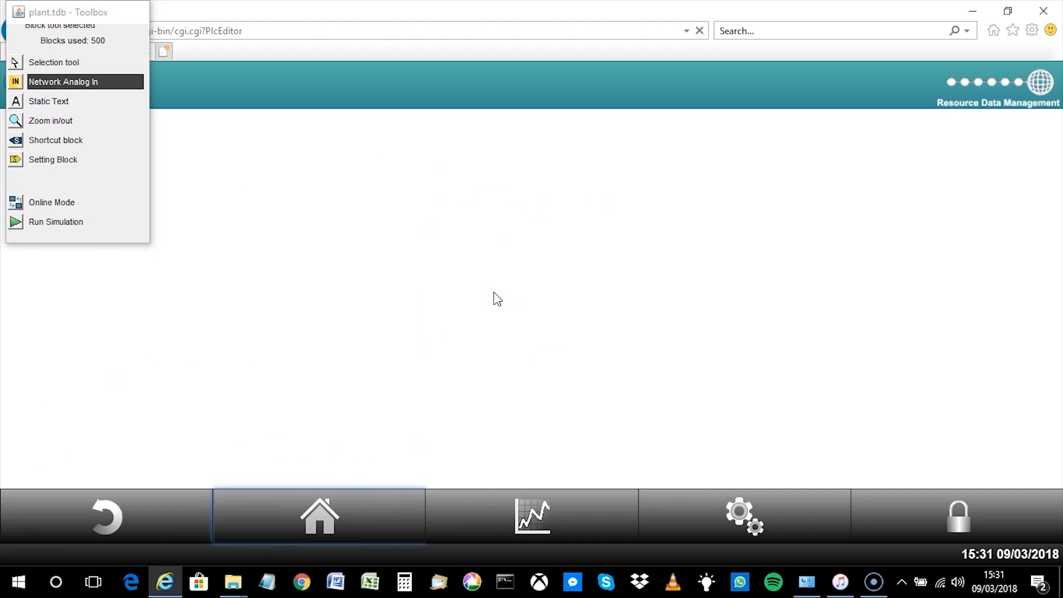